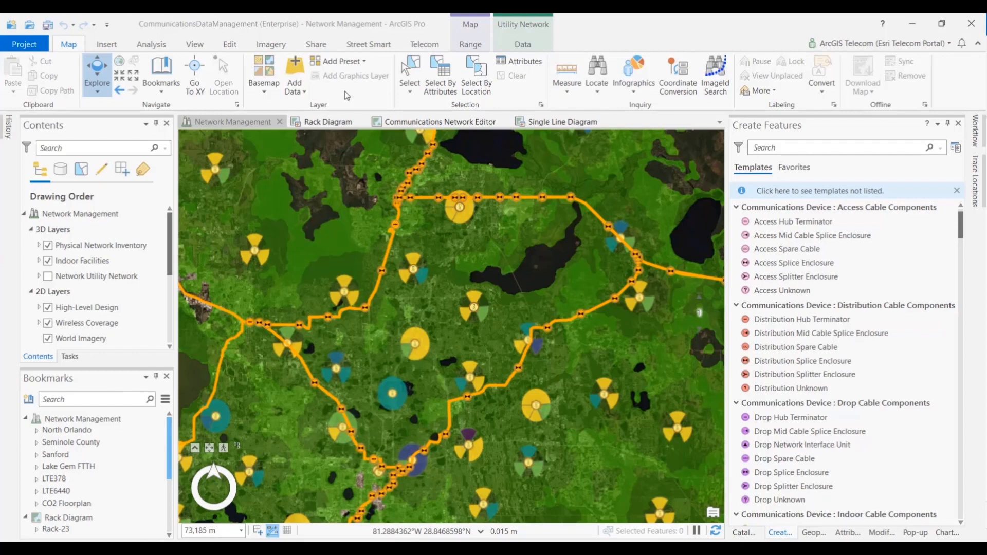
mouse_move(264, 89)
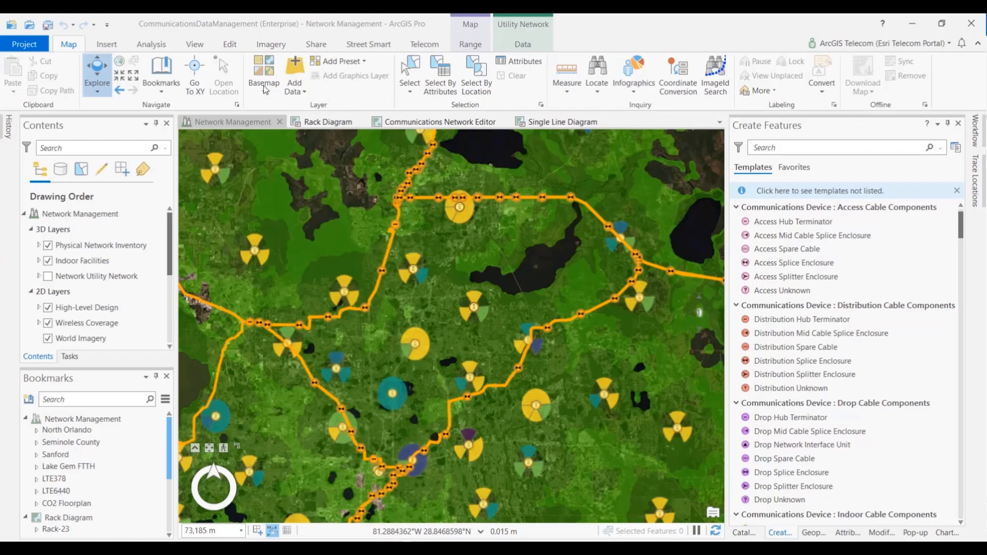
Toggle the Wireless Coverage layer off and on, then jump between the North Orlando and Sanford bookmarks to the tower
left_click(263, 74)
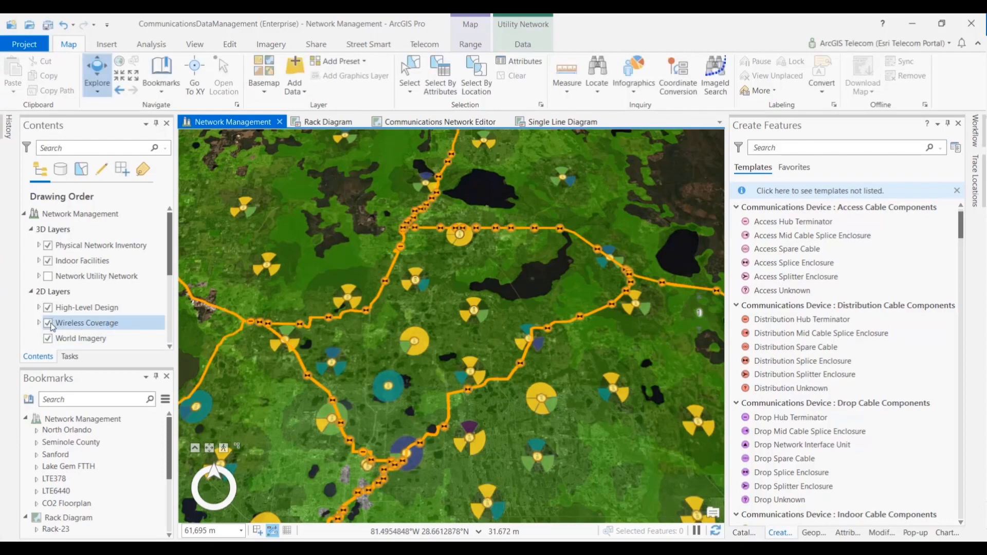
left_click(48, 322)
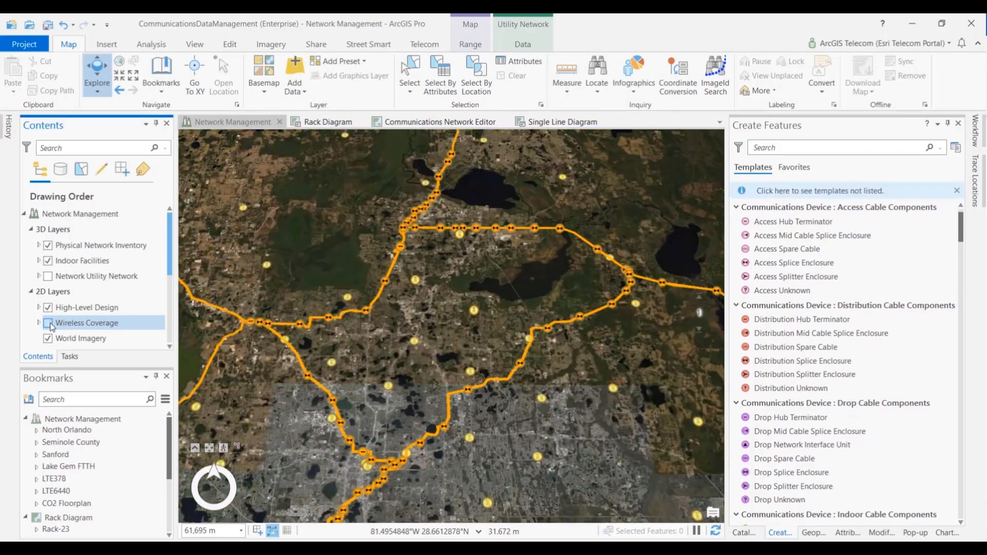
left_click(47, 322)
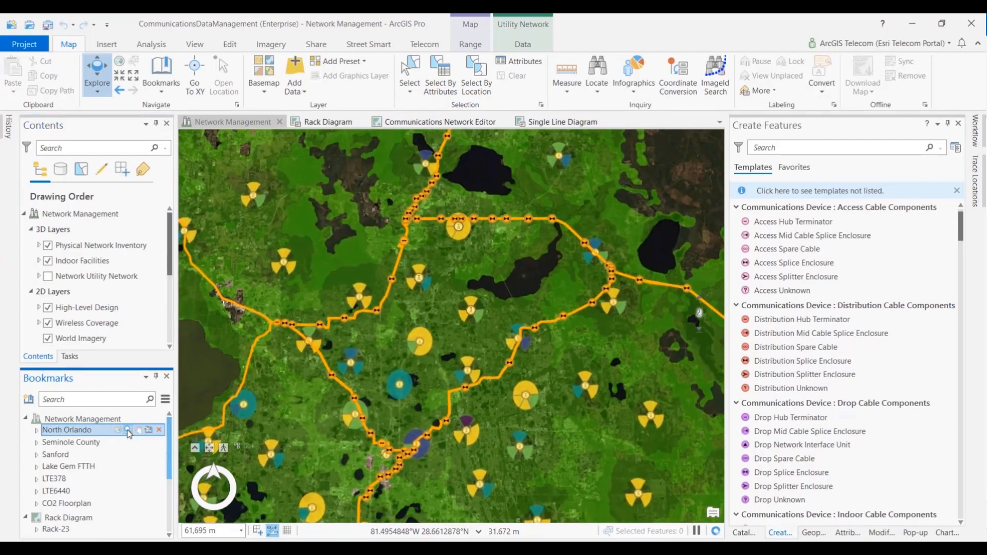
left_click(71, 443)
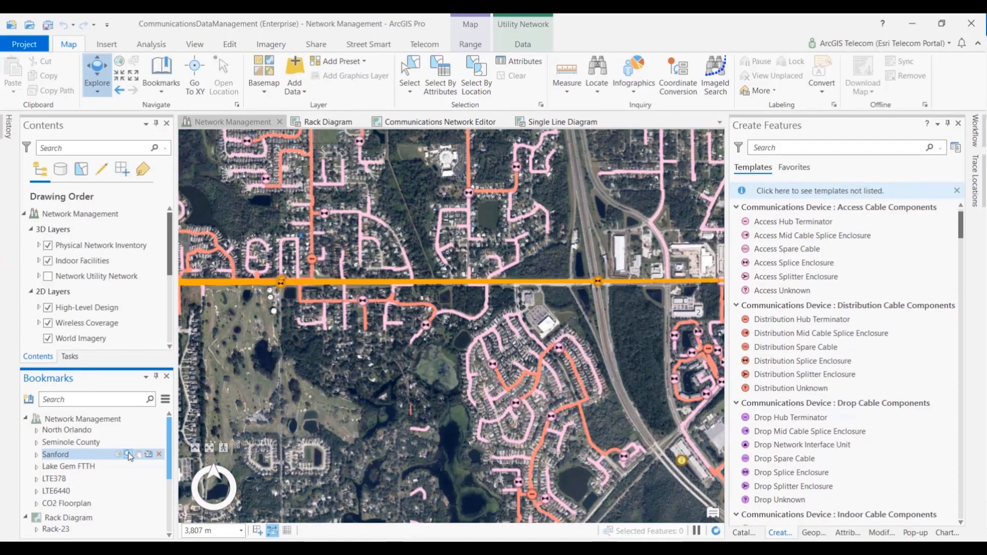
left_click(68, 466)
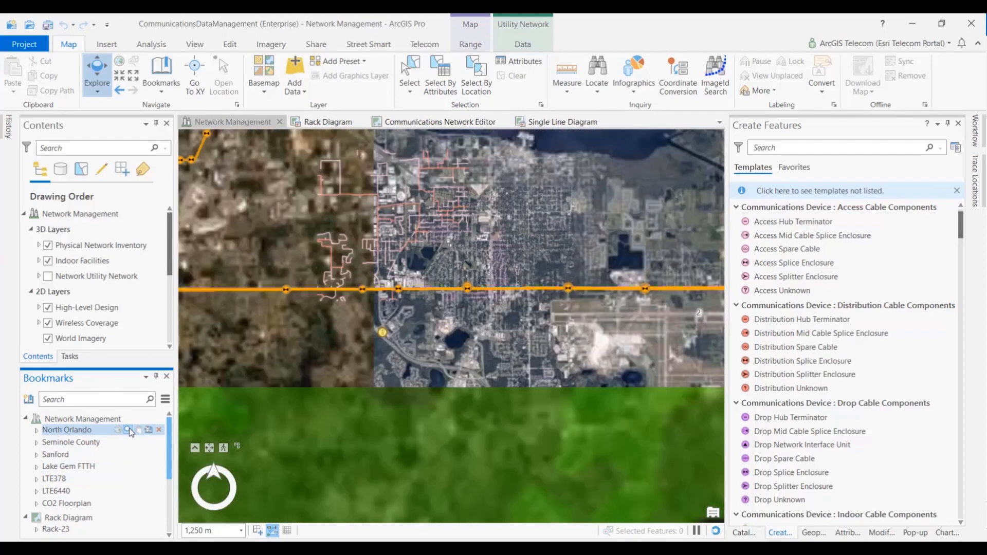
left_click(71, 442)
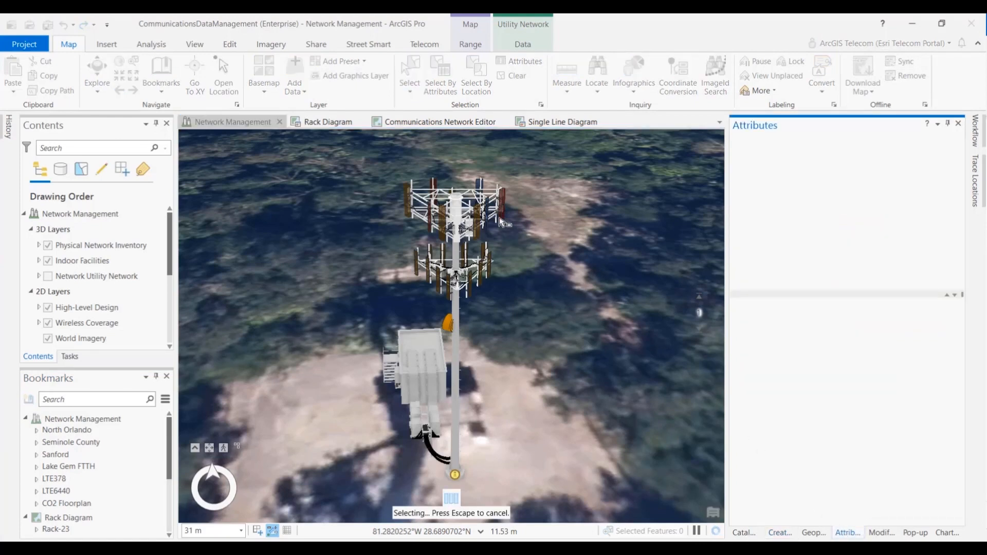
Select the LTE378-ANT01-MW antenna on the tower and bring up the Trace Locations pane
left_click(501, 208)
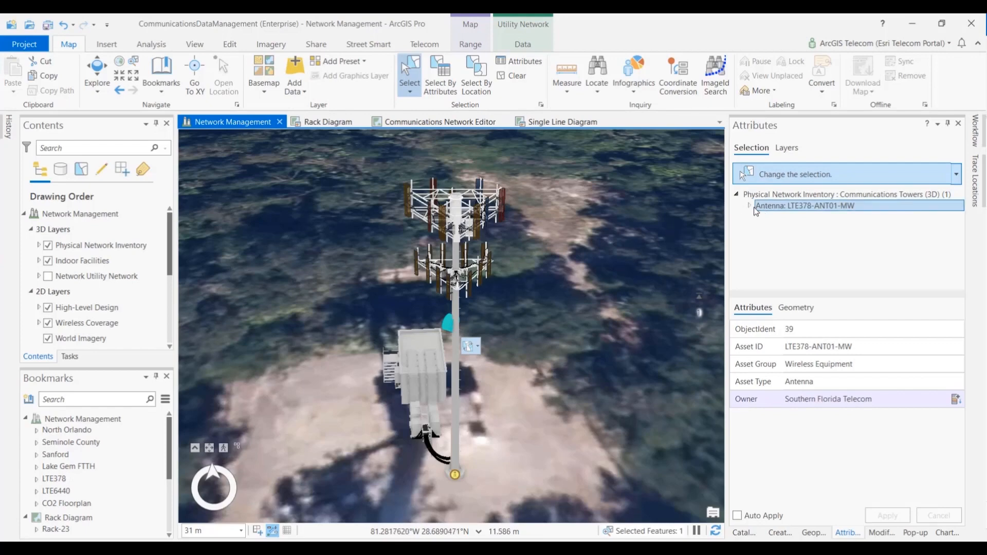
left_click(750, 206)
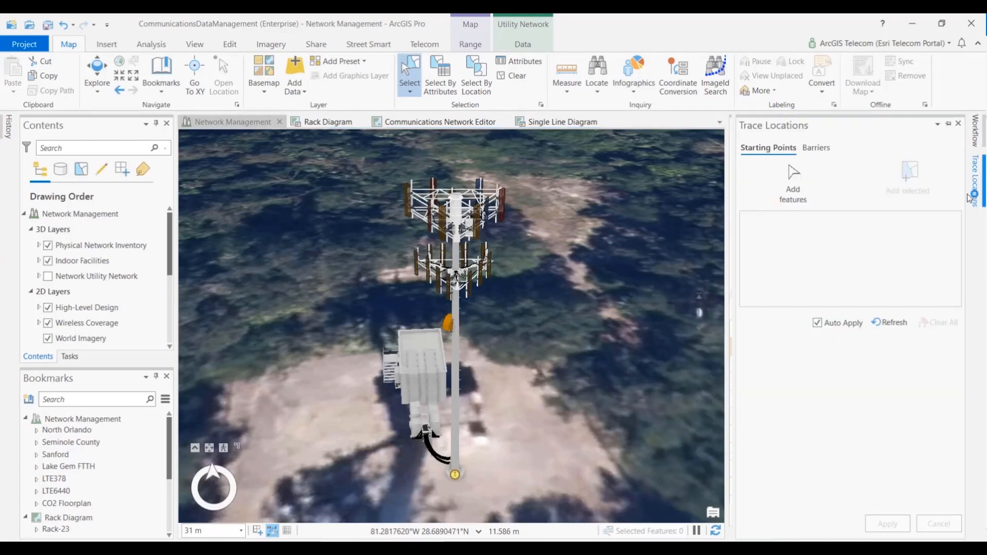
Add the antenna as trace starting point and run Wireless Antenna Upstream trace to switch, selecting 91 features
left_click(908, 183)
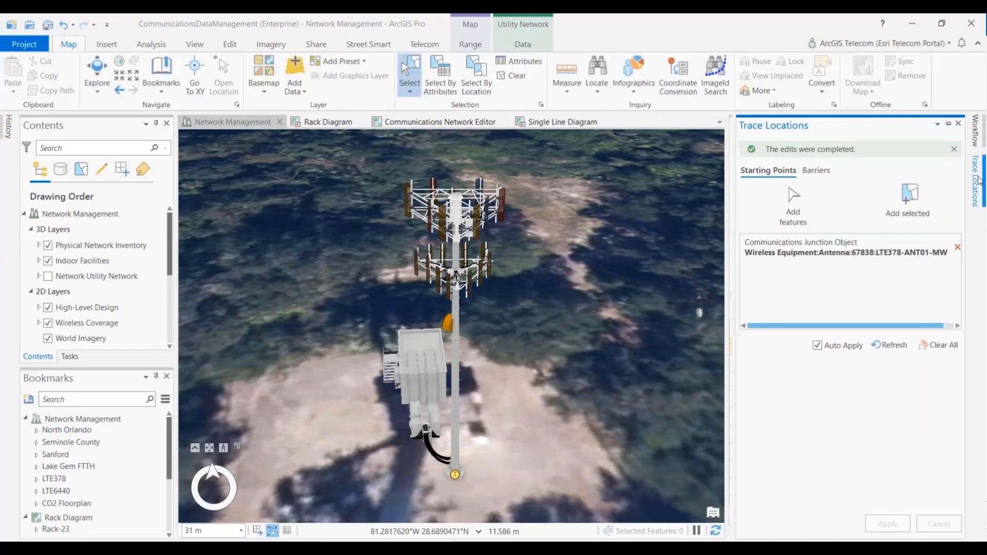
left_click(814, 533)
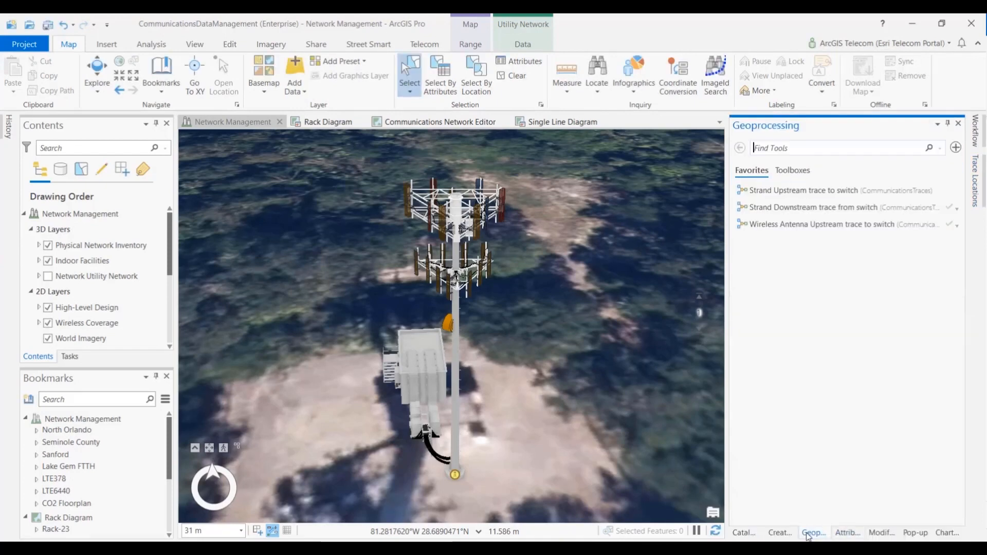
left_click(826, 224)
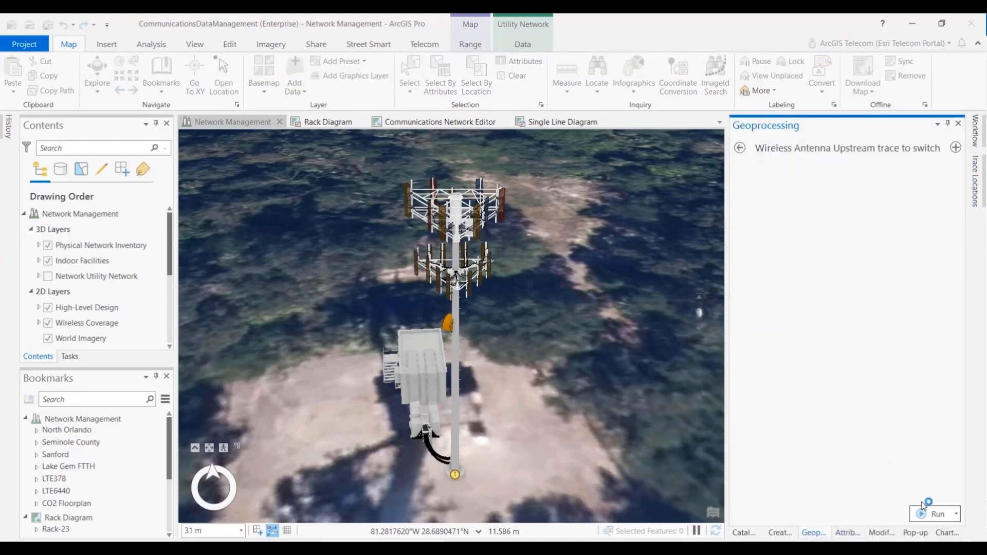
left_click(937, 514)
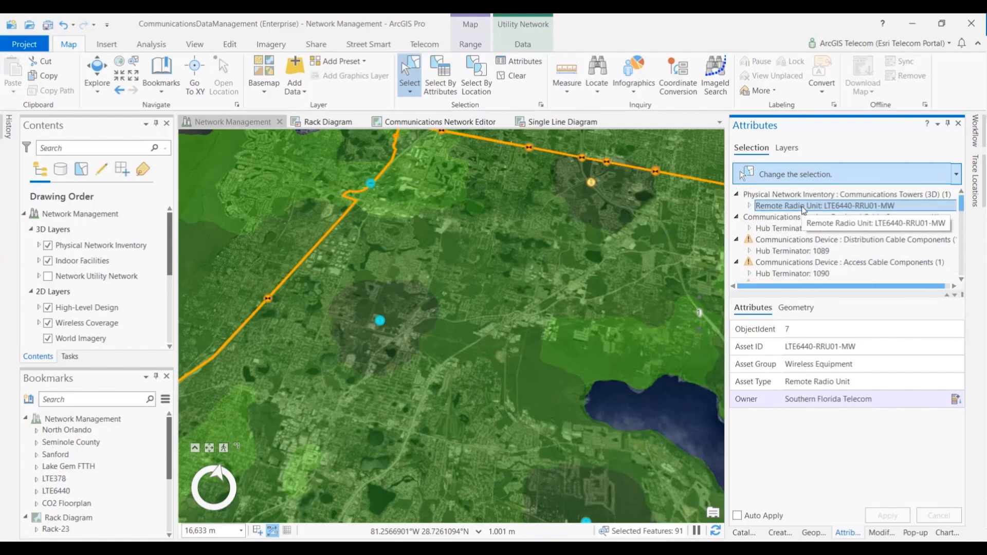
Zoom to remote radio unit LTE6440-RRU01-MW and pull back to follow its traced cable along the roads
right_click(851, 206)
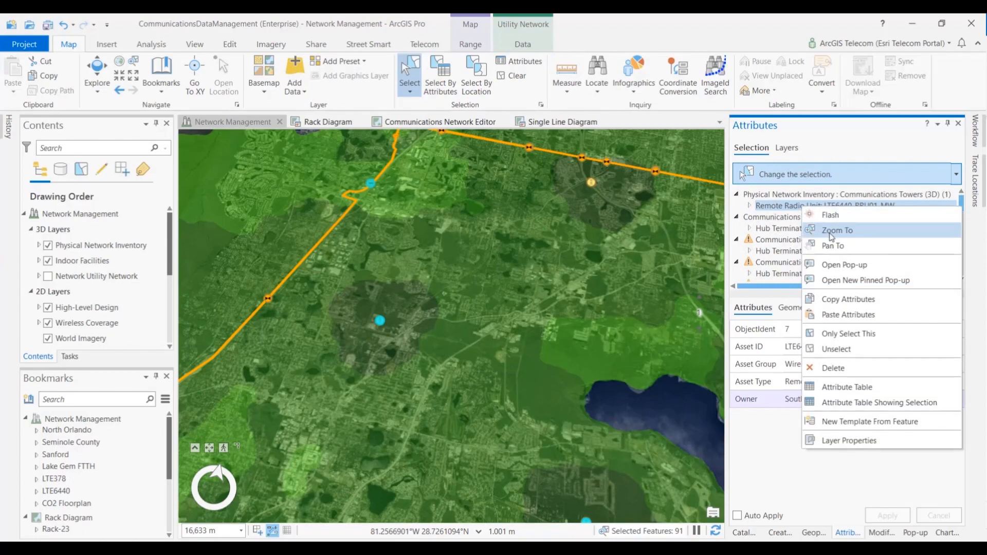
left_click(838, 229)
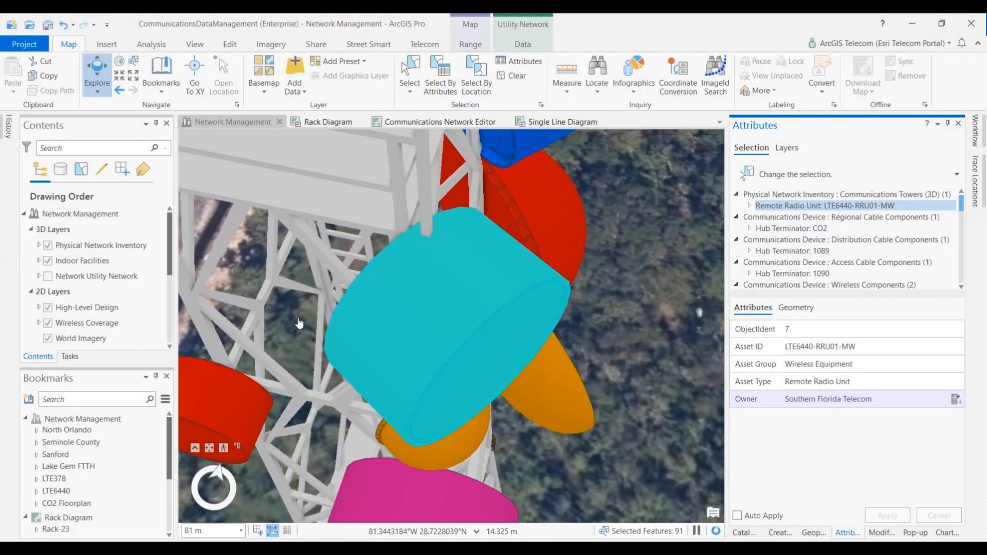
scroll("down", 3)
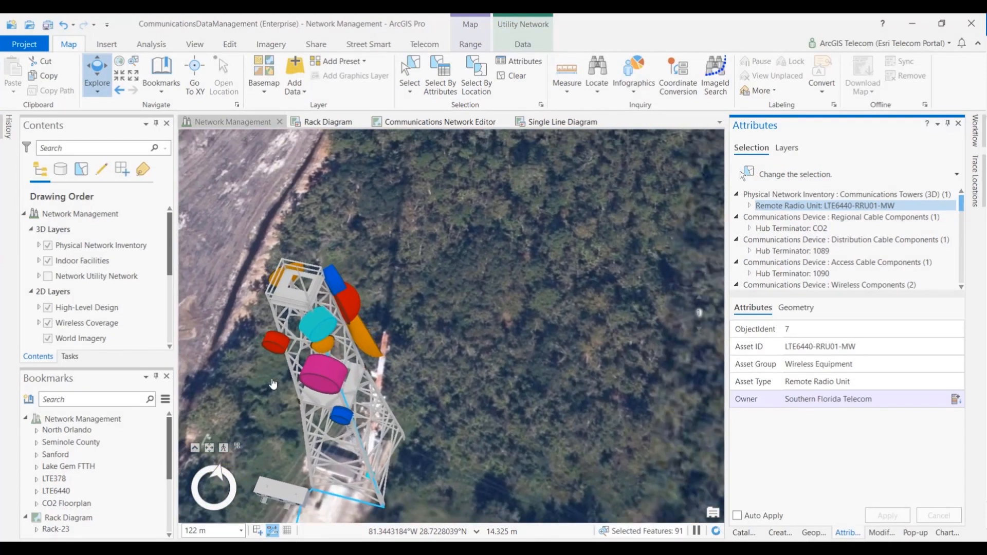
scroll("down", 3)
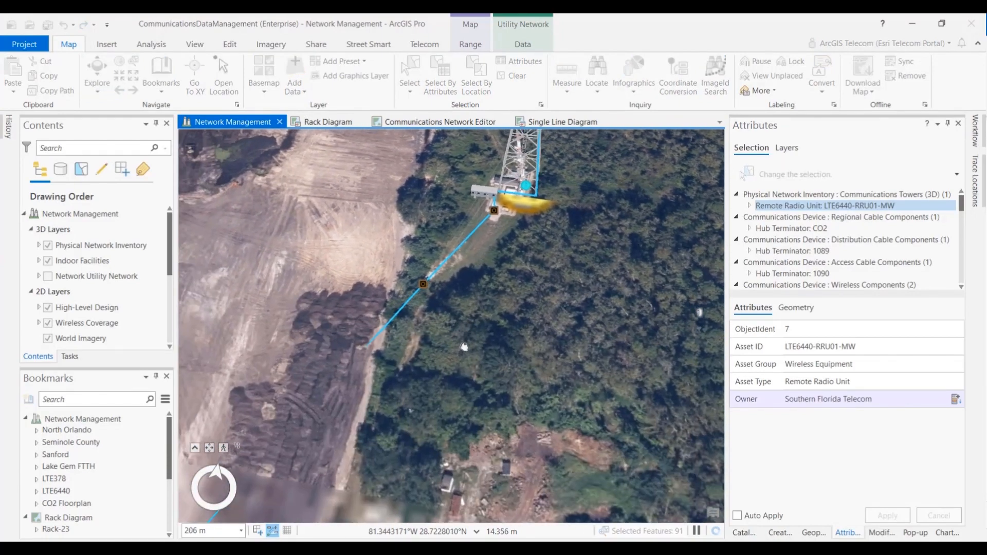
scroll("down", 3)
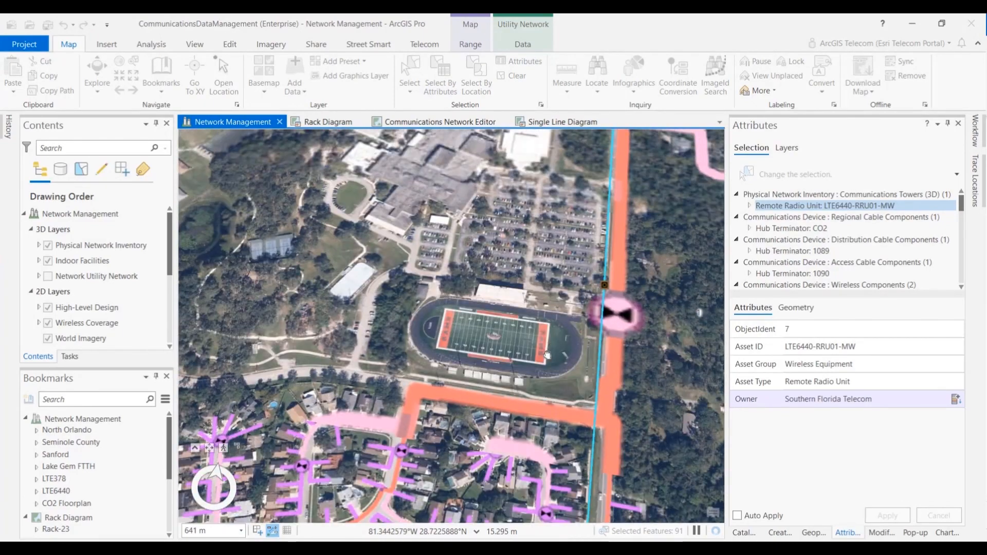
Zoom to Hub Terminator CO2, view its attributes, and jump to the CO2 Floorplan bookmark
right_click(791, 229)
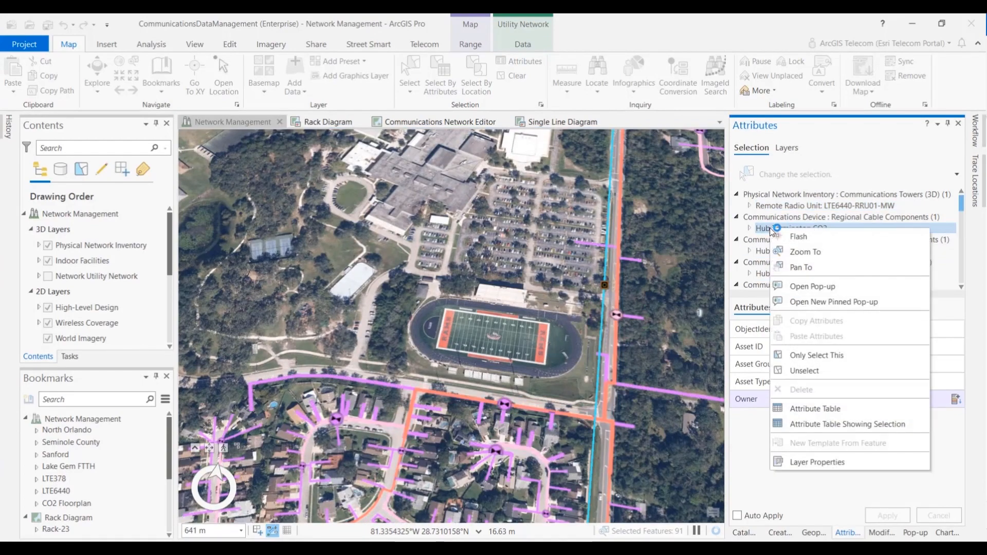
left_click(804, 252)
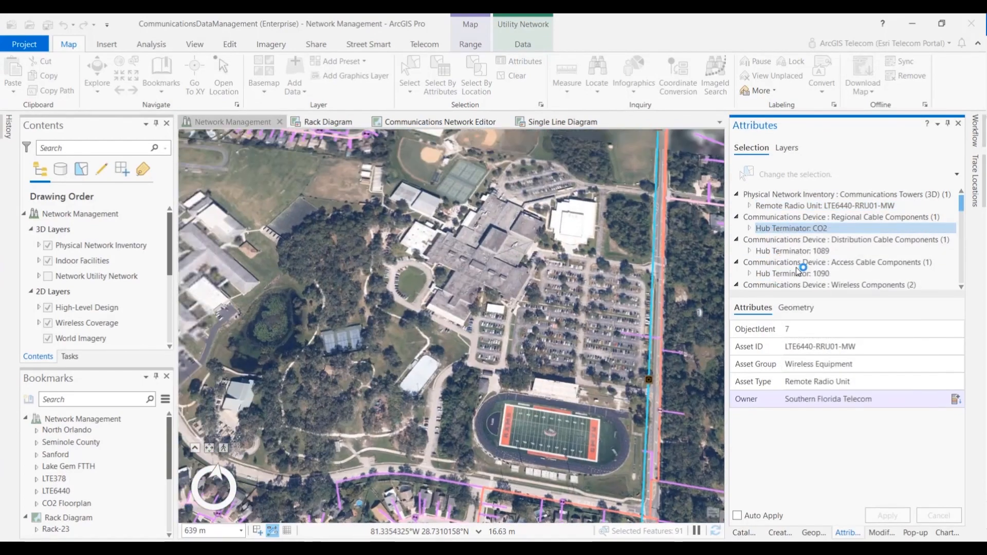
left_click(792, 228)
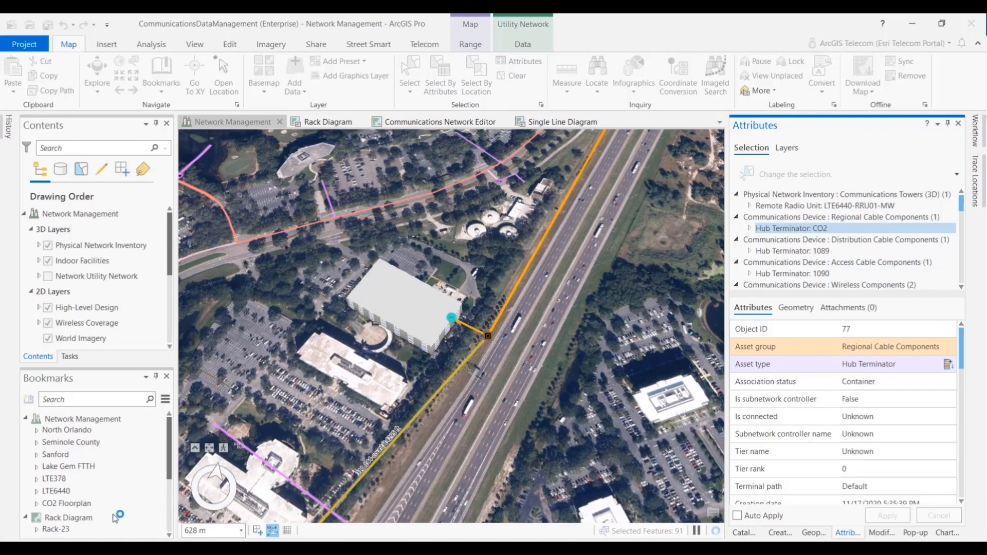
left_click(66, 503)
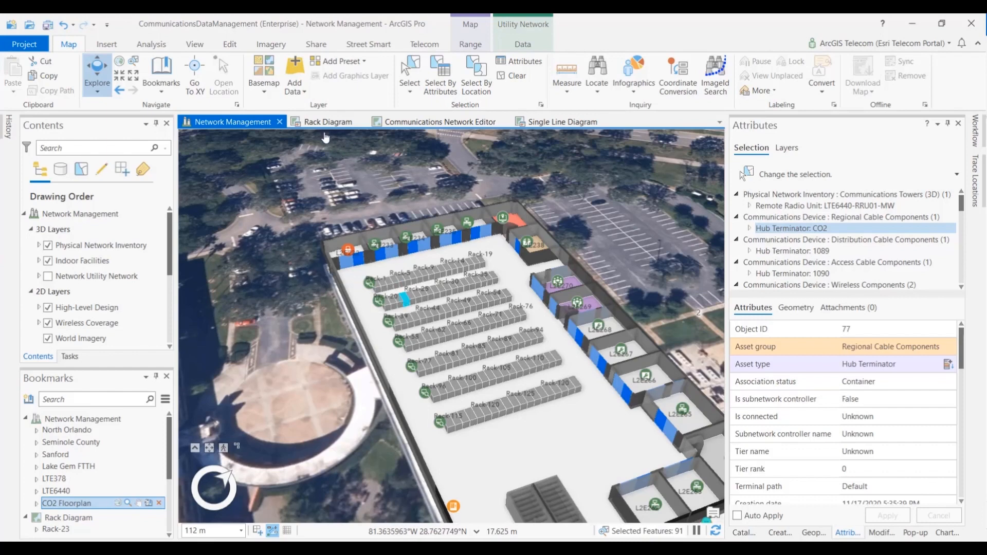
Show the 20-unit Rack Diagram docked beside the Network Management map
left_click(327, 122)
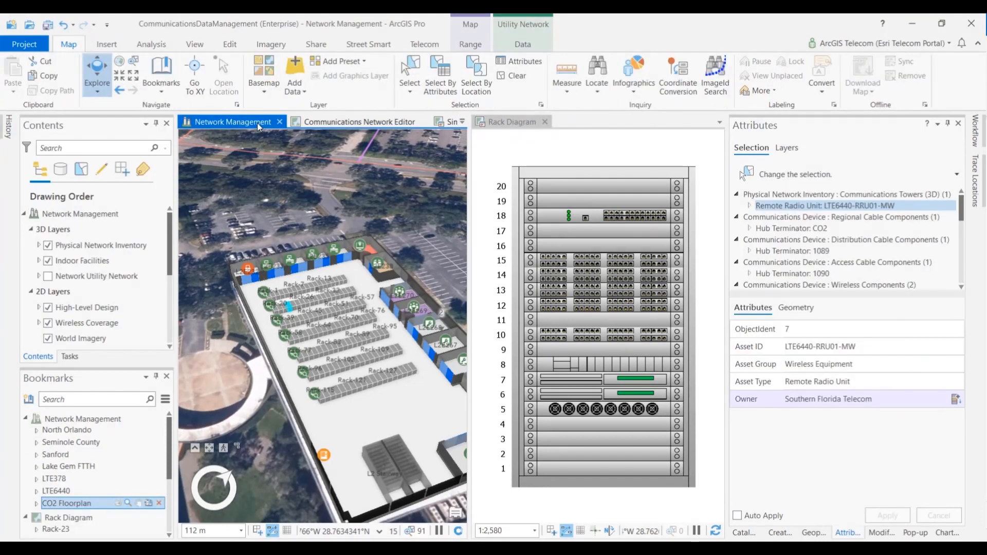
Apply the trace selection to the Rack Diagram and select the switch at the CO2 building wall
left_click(522, 45)
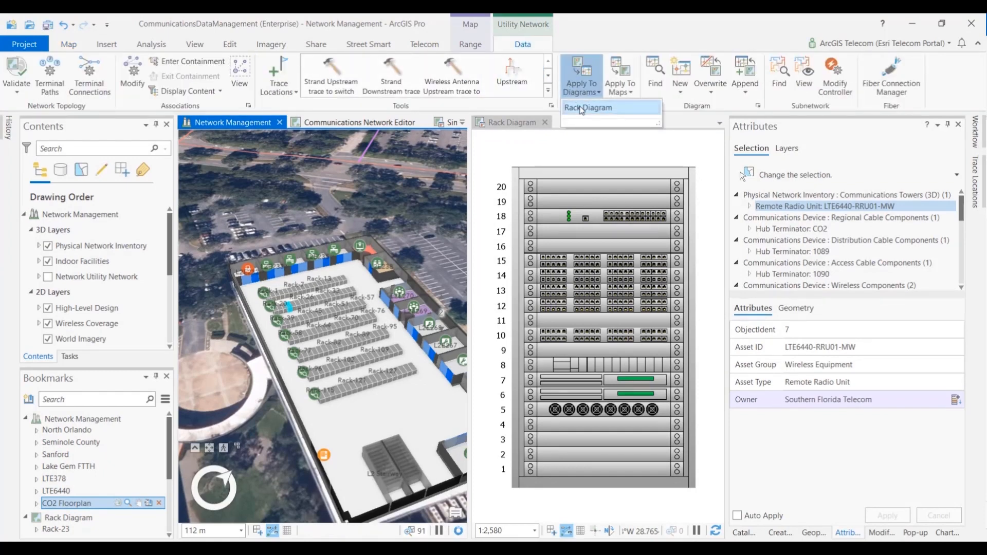
left_click(588, 108)
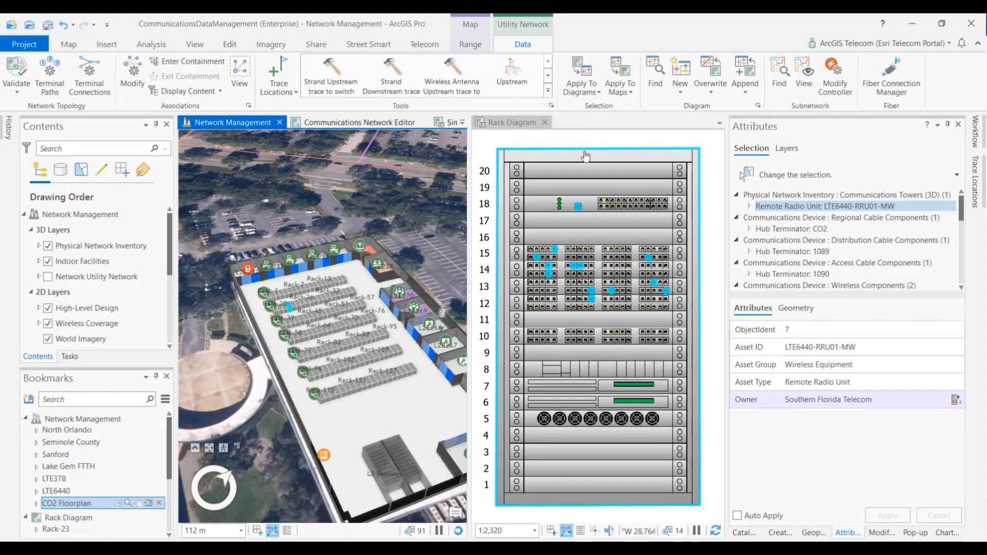
mouse_move(574, 271)
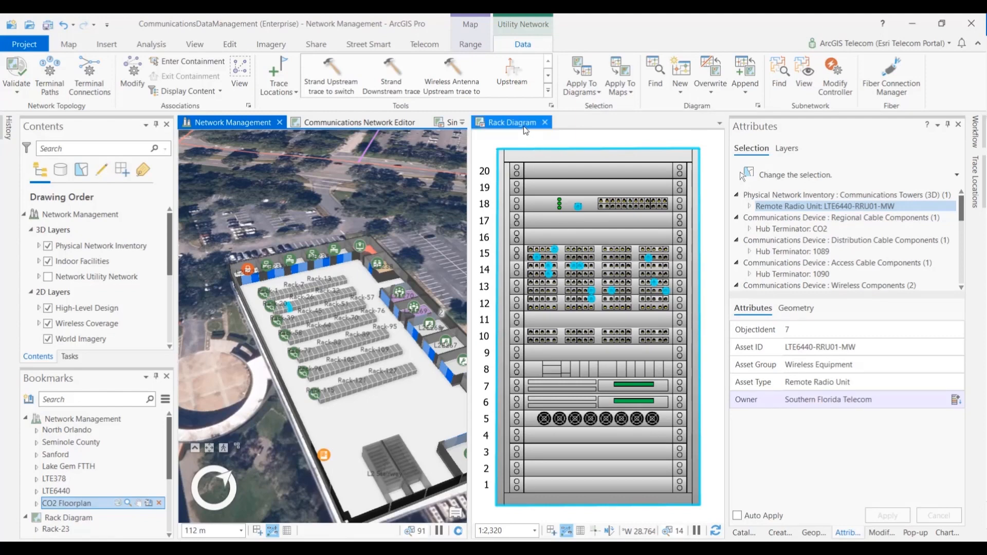
left_click(512, 122)
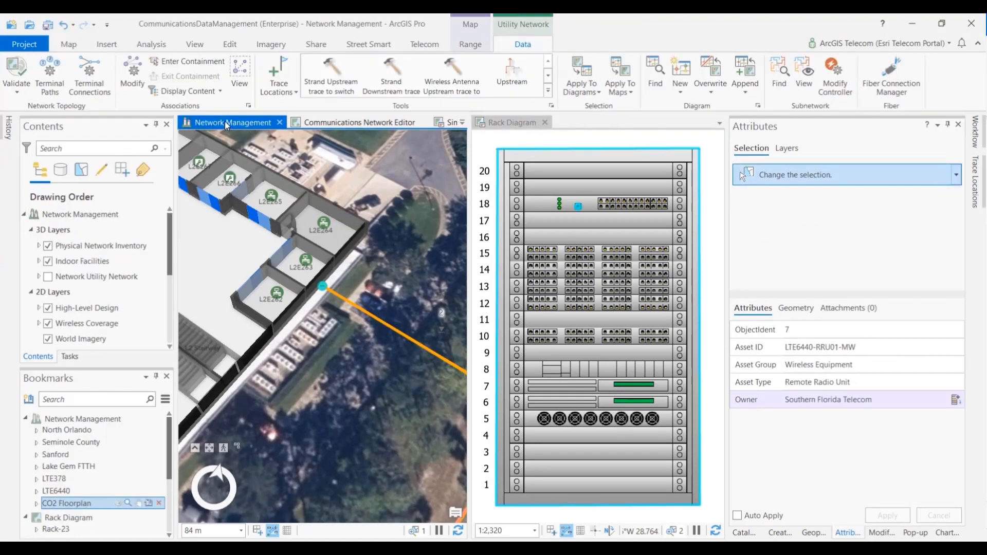
Add the selected switch as trace starting point and run the Strand Downstream trace from it
right_click(796, 228)
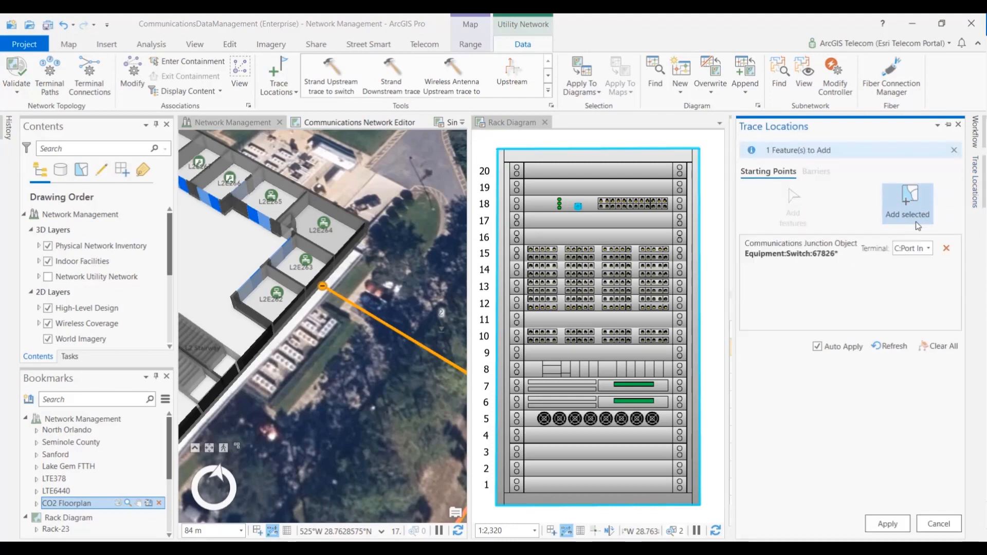
left_click(907, 204)
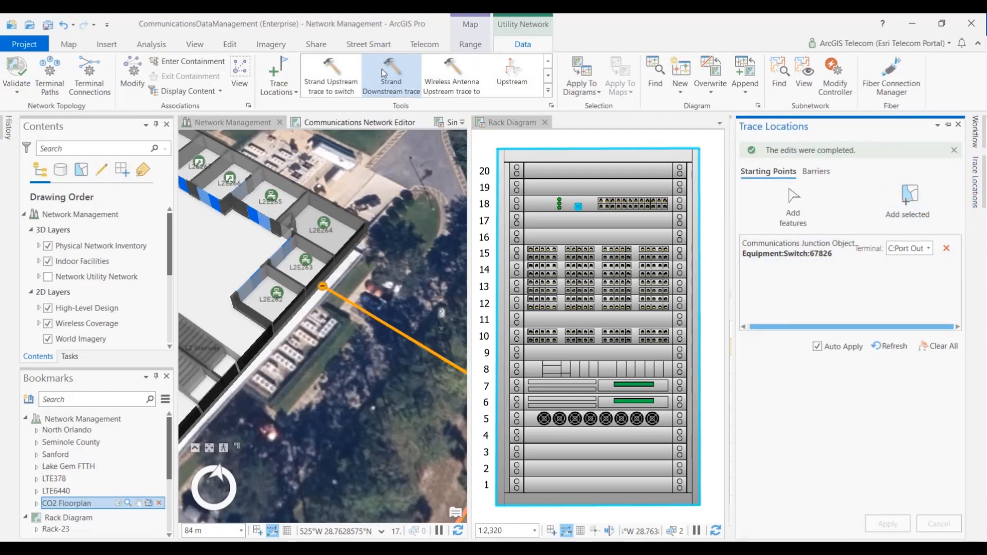
left_click(390, 69)
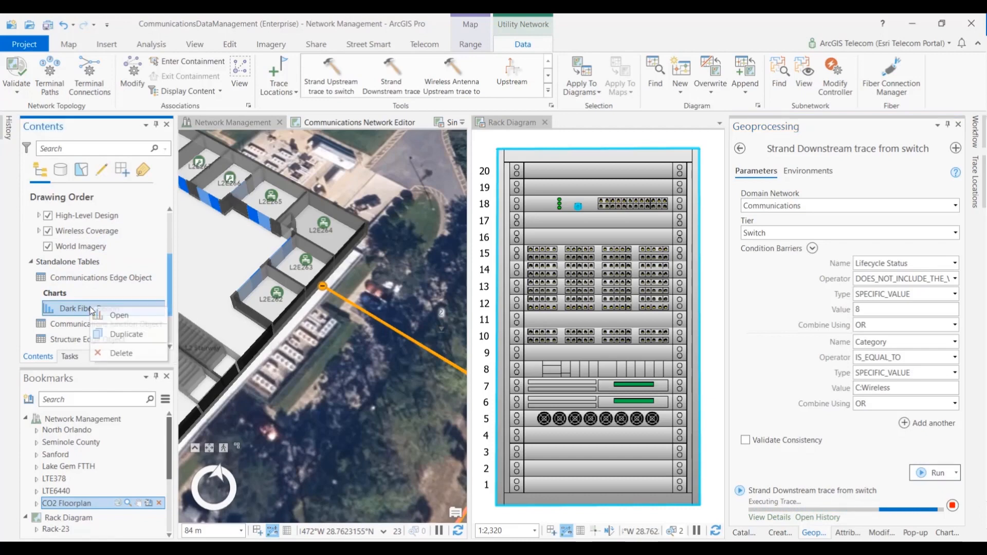
mouse_move(120, 315)
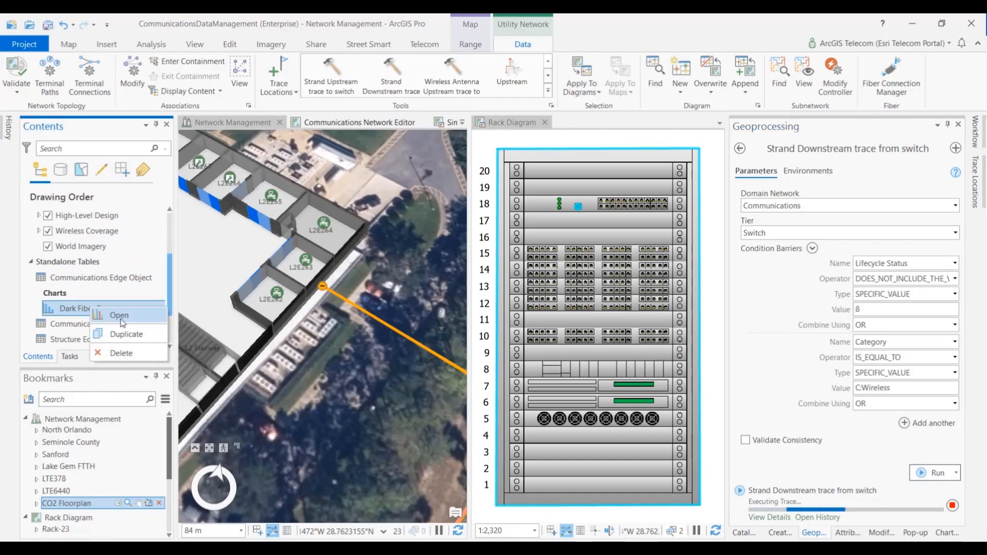
Open the Dark Fiber Report chart filtered to the traced strands: 152 available, 36 in use
left_click(119, 316)
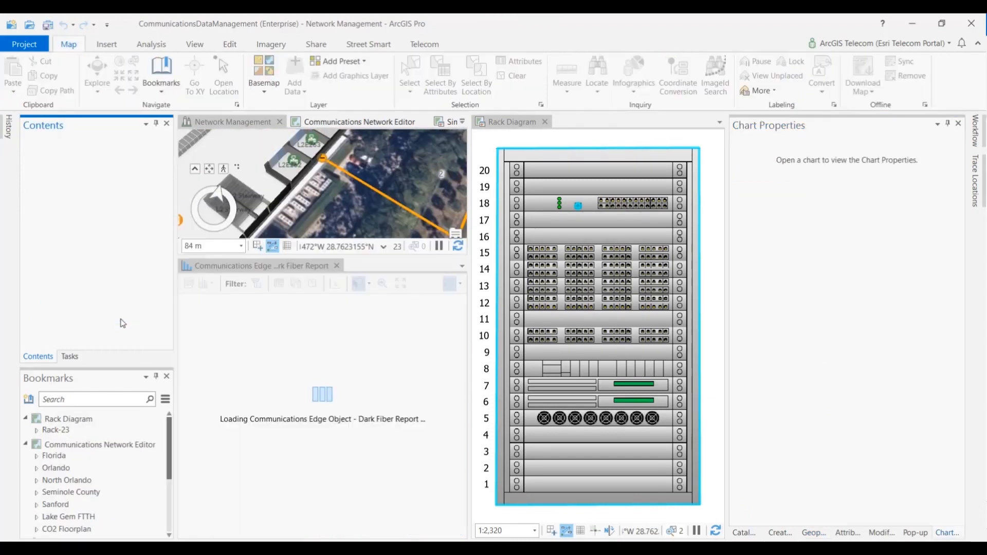
left_click(90, 307)
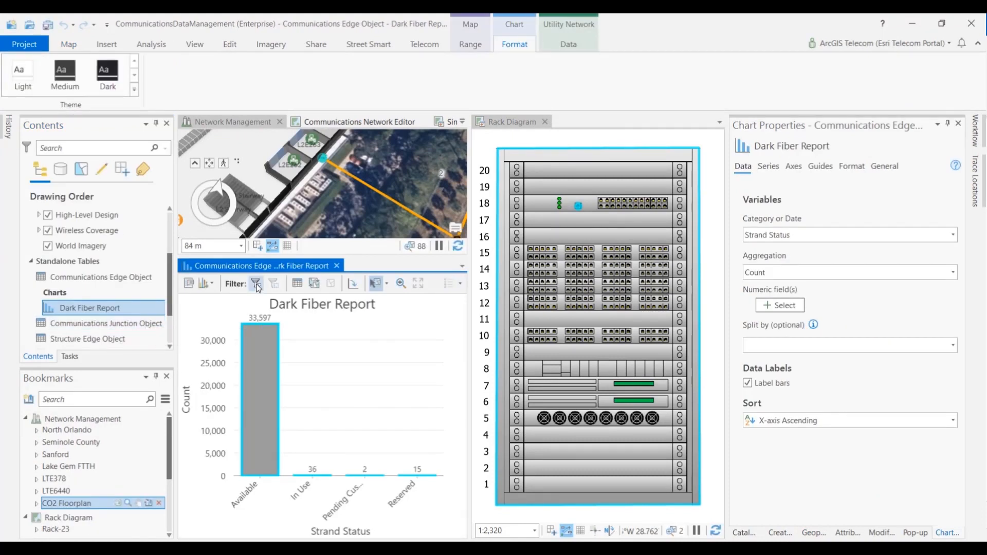
left_click(256, 284)
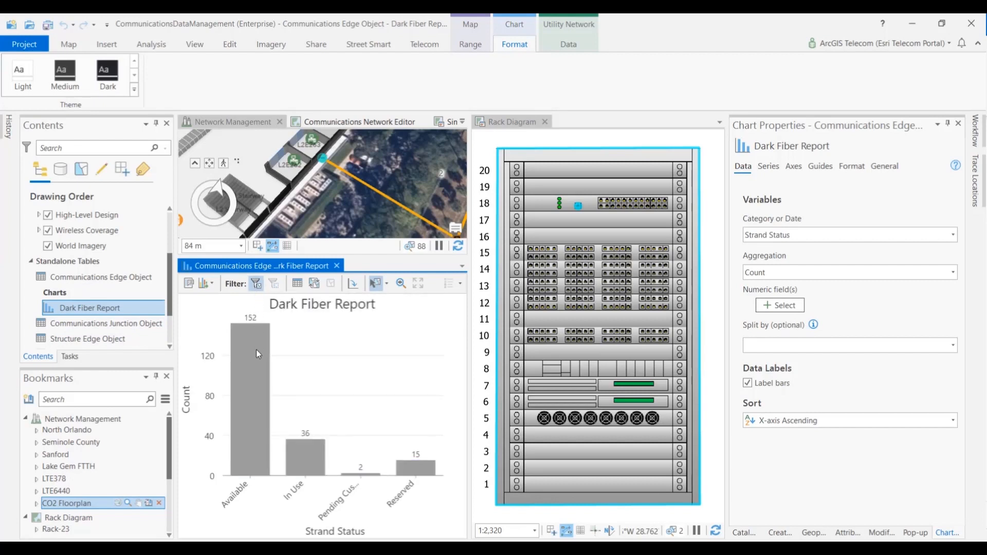
mouse_move(256, 359)
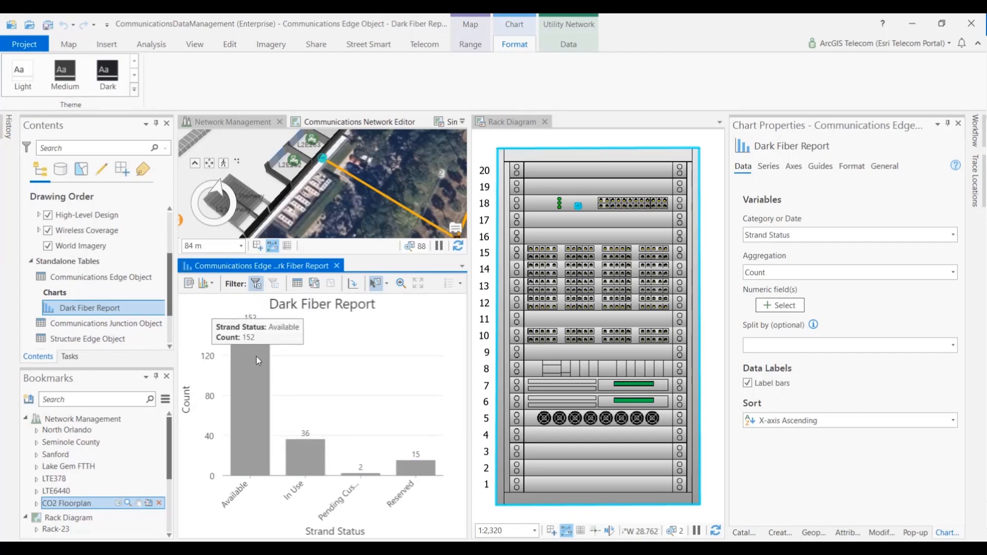
mouse_move(356, 478)
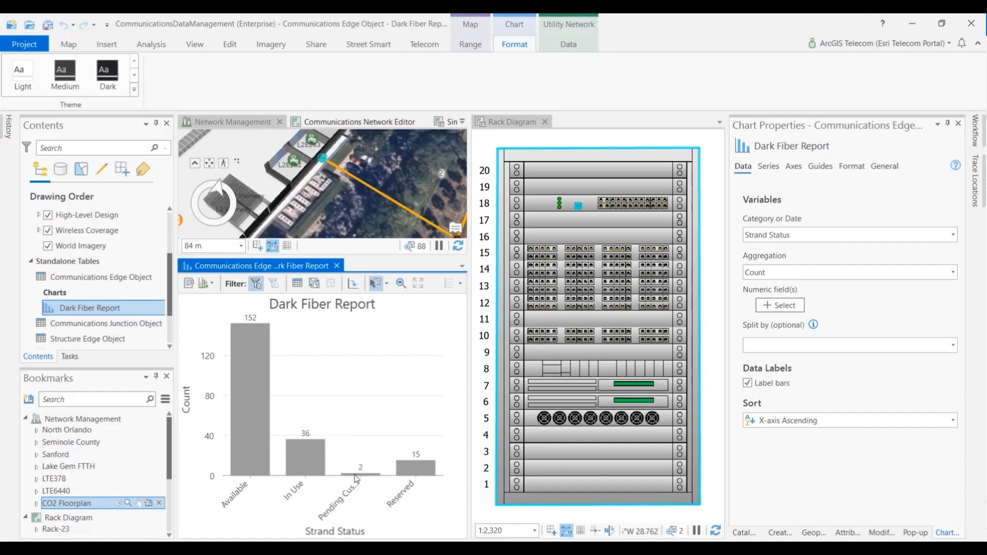